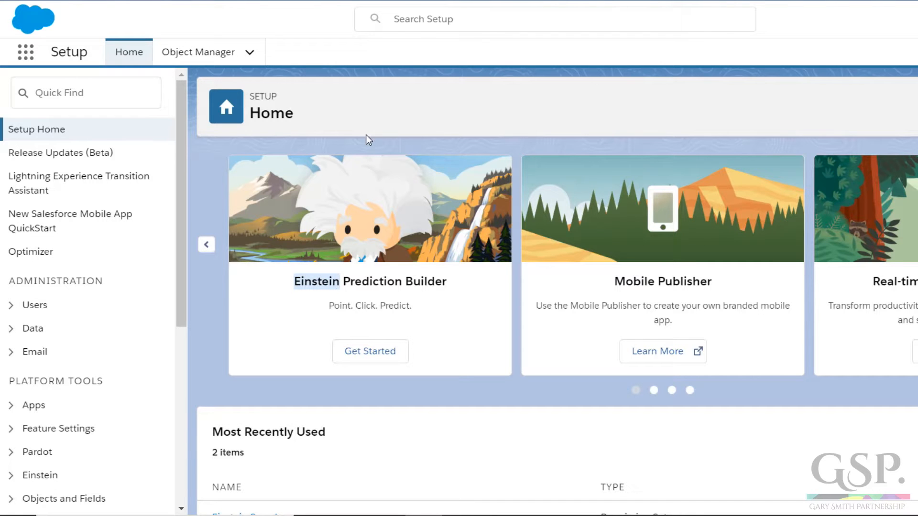
- Filter the Setup menu by 'Einstein' and scroll to the Einstein Search section
type("Einstein")
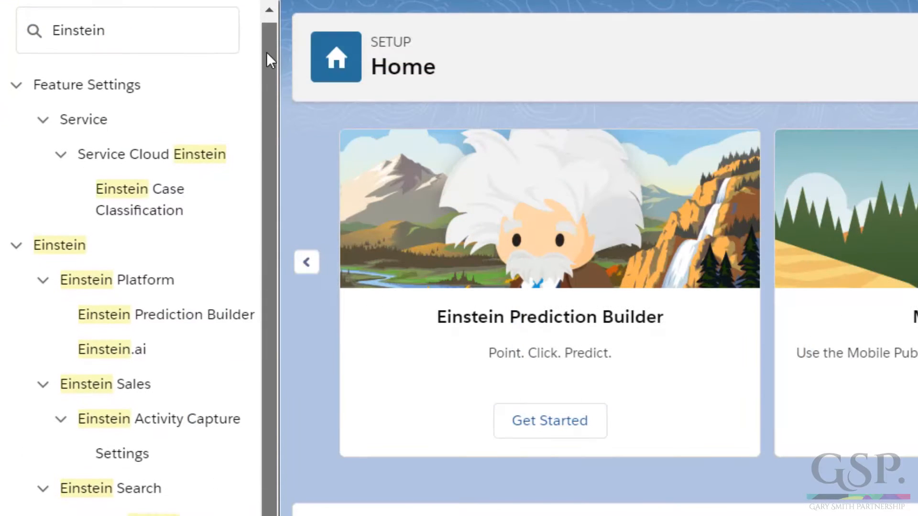
scroll("down", 3)
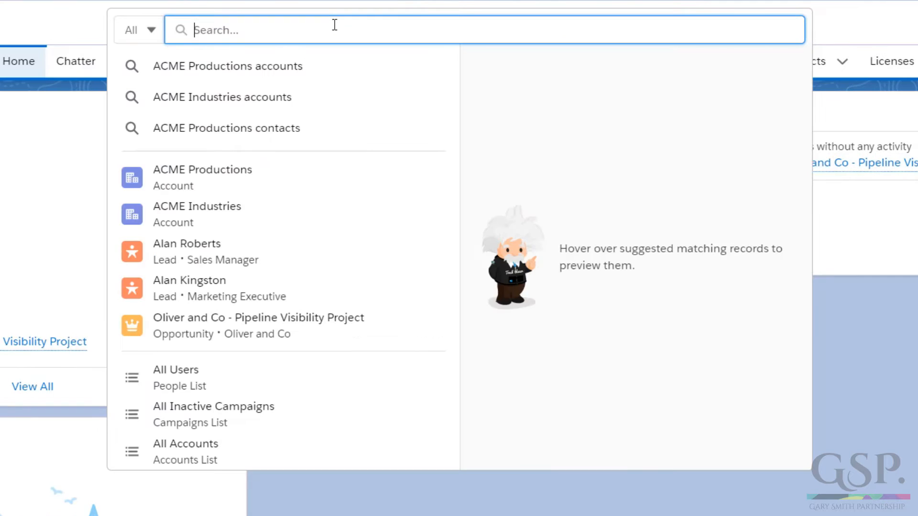
type("Alan")
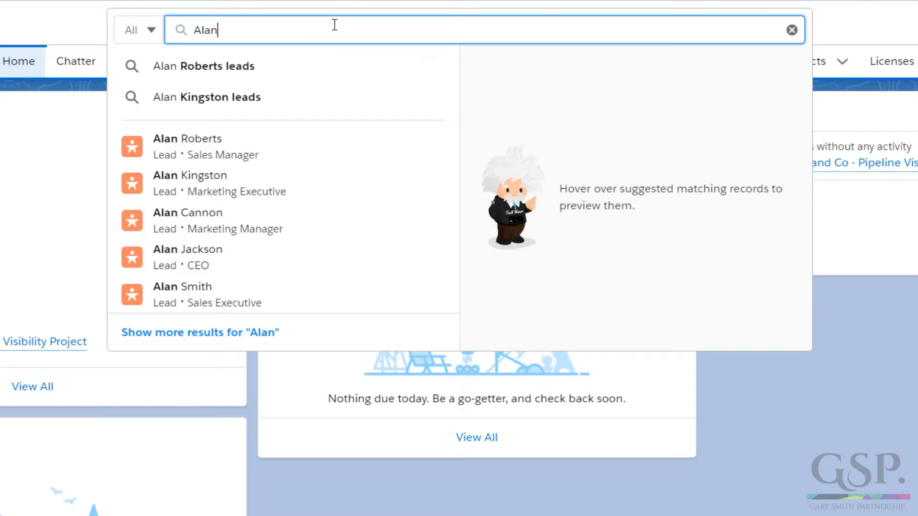
mouse_move(330, 43)
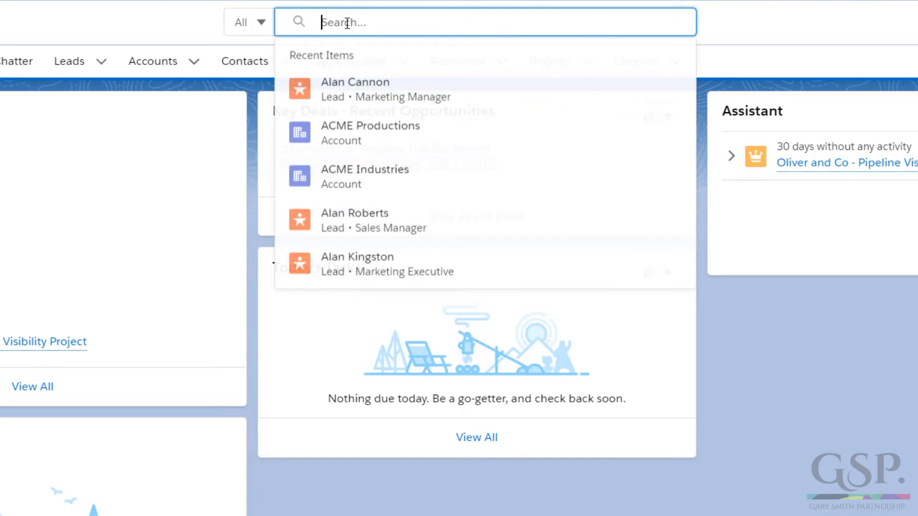
type("Alan")
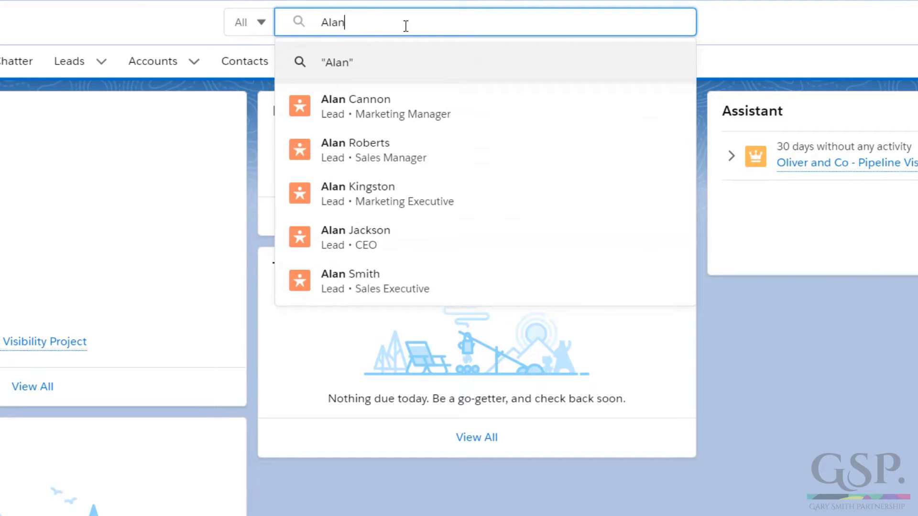
mouse_move(481, 166)
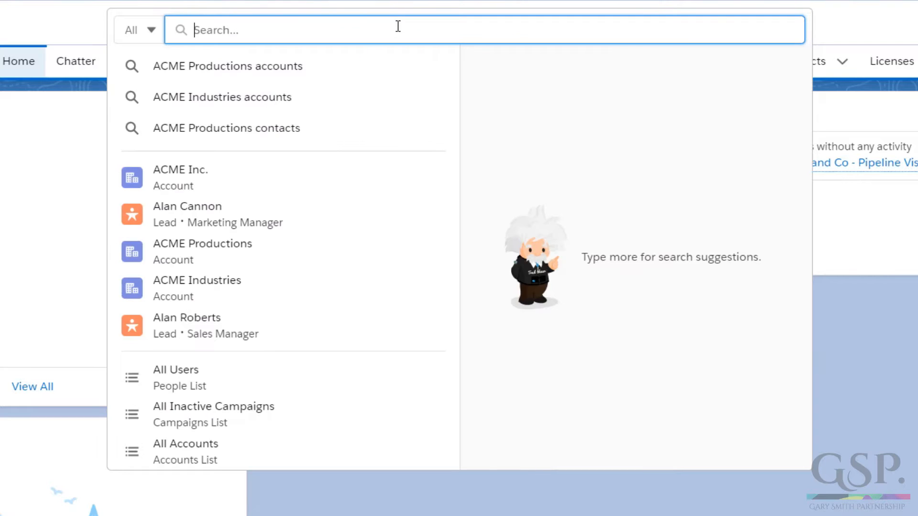
- Search 'ACME' to preview matching accounts, then start an 'all leads USA' search
type("ACME")
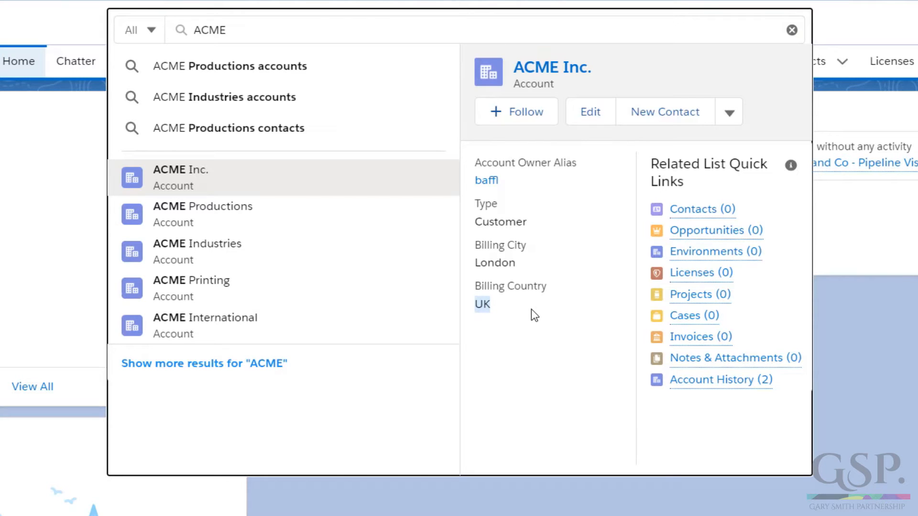
mouse_move(372, 243)
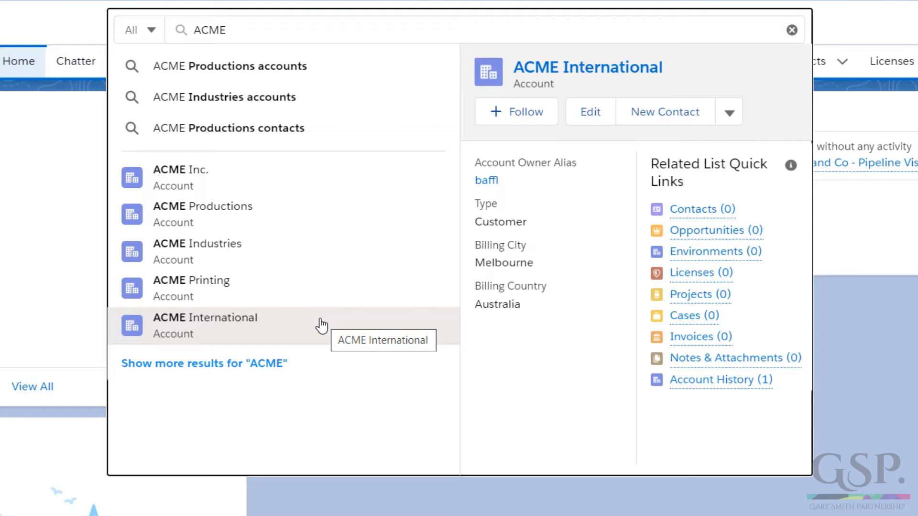
type("all leads USA")
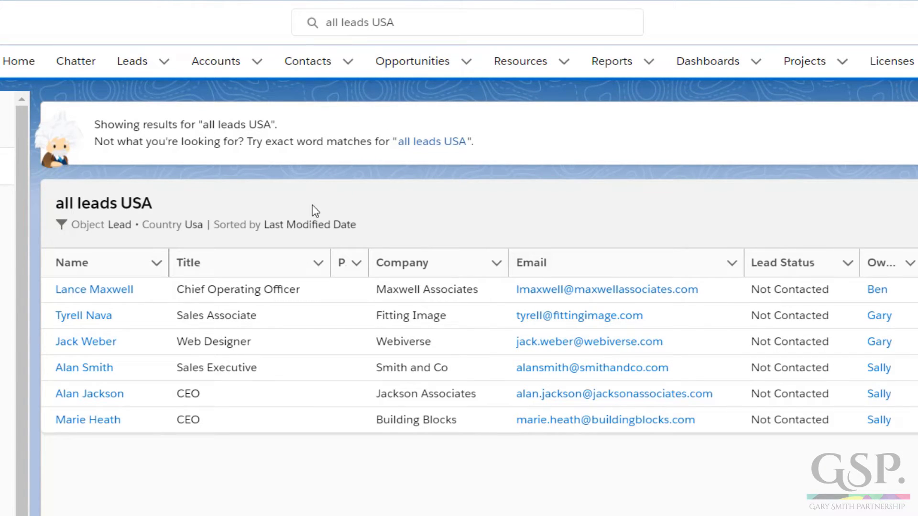
- Search 'All leads in New York' and highlight the New York State/Province filter
double_click(172, 224)
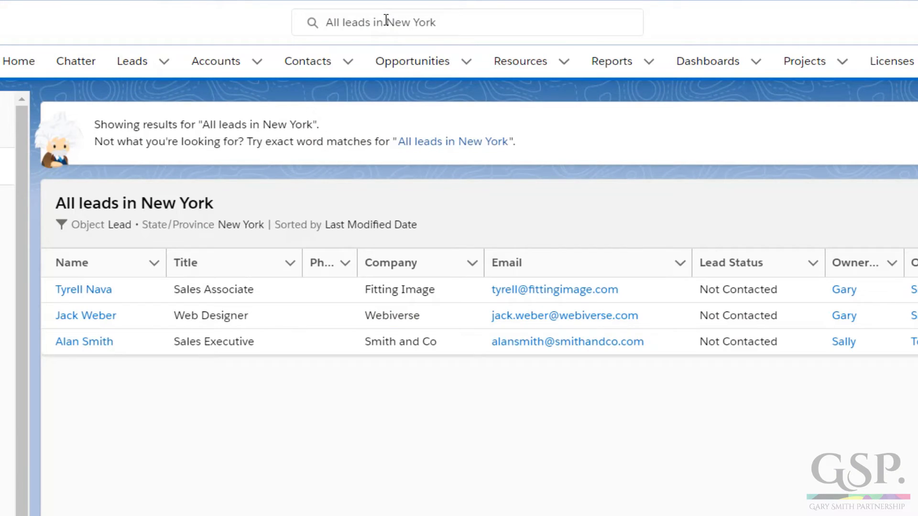
mouse_move(421, 187)
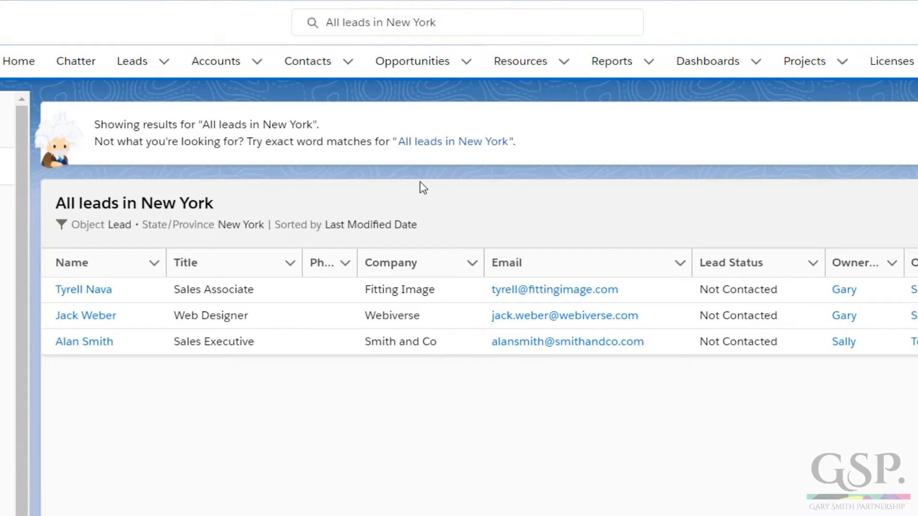
mouse_move(147, 229)
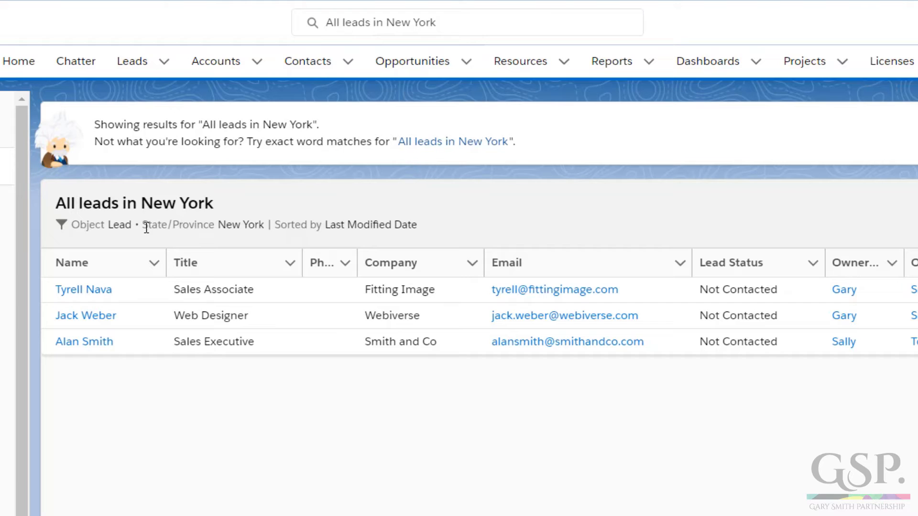
left_click_drag(140, 225, 264, 225)
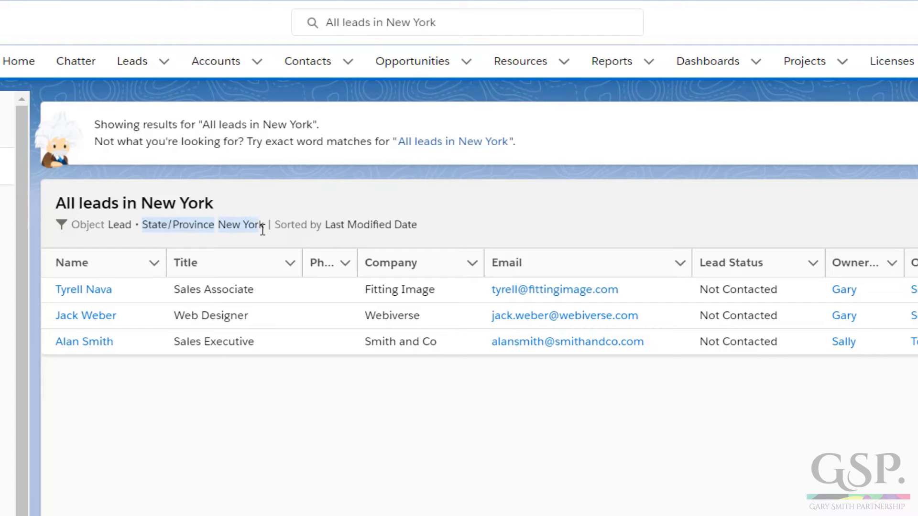
mouse_move(463, 222)
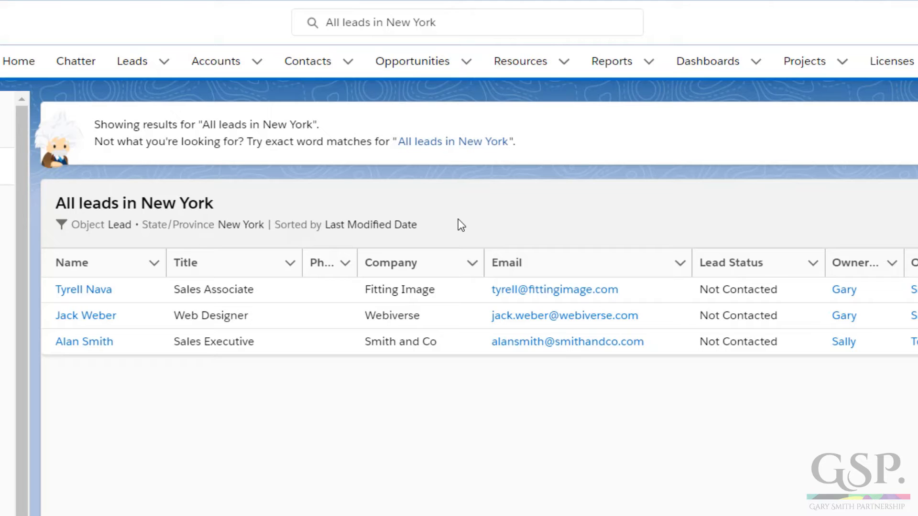
left_click(20, 61)
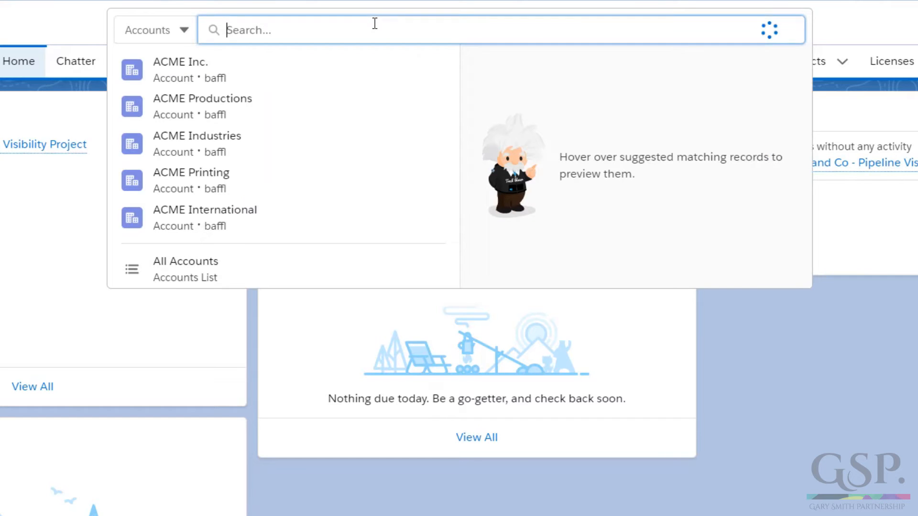
- Search accounts for 'Oliver' and preview the Oliver and Co London account
type("Oliver")
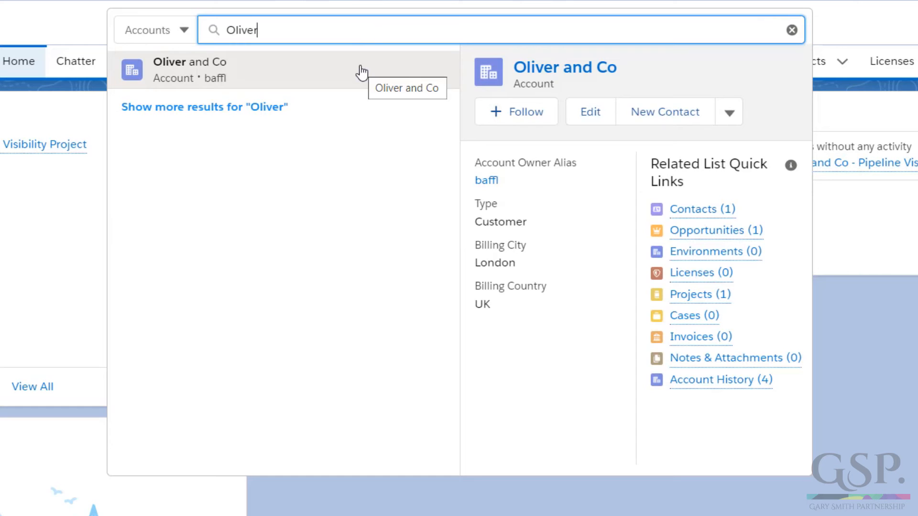
mouse_move(565, 180)
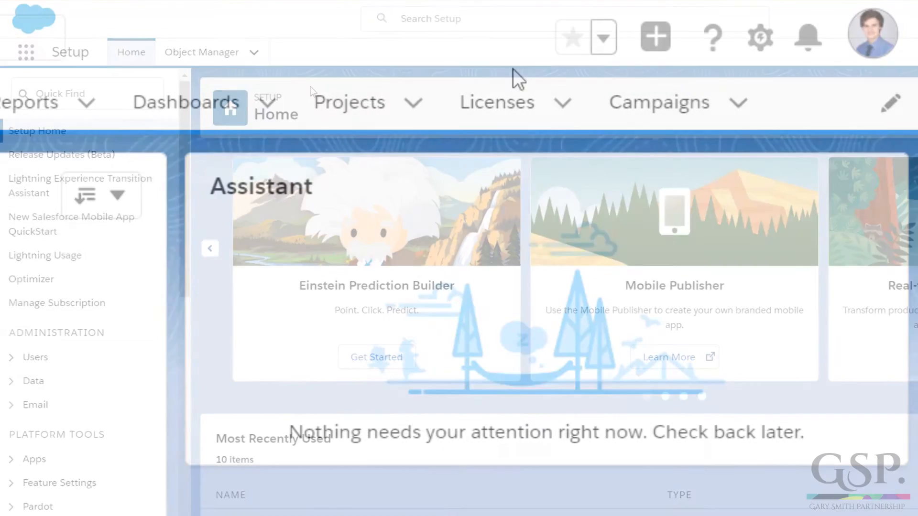
- In Setup's Enable Einstein Search page, save Turn on Personalization (Beta) as checked
left_click(759, 37)
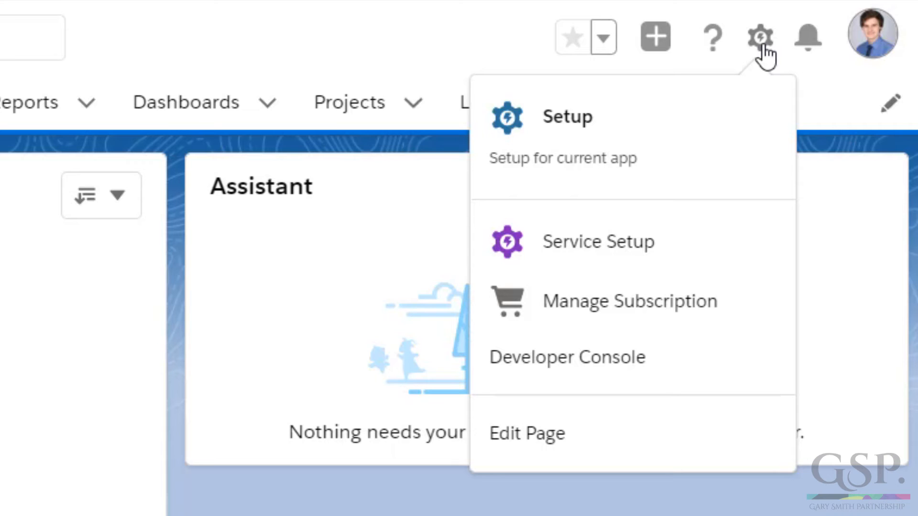
left_click(567, 117)
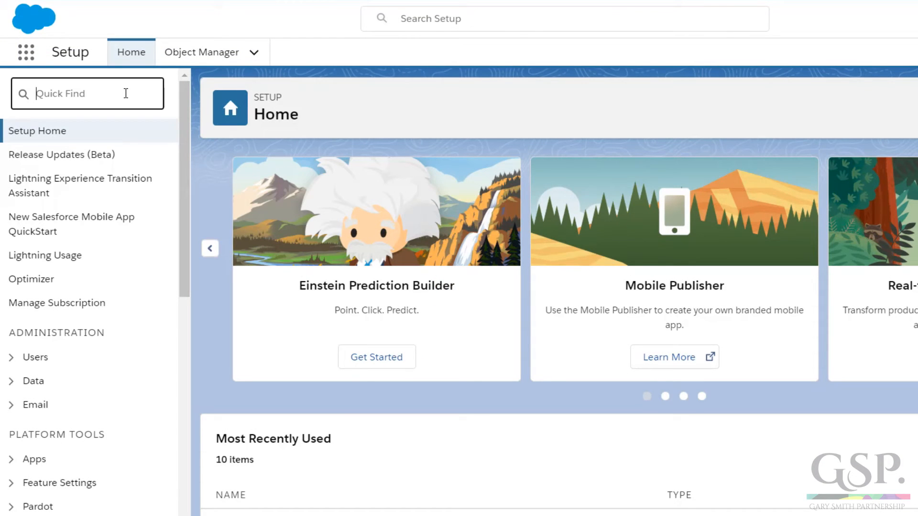
type("Einstein Search")
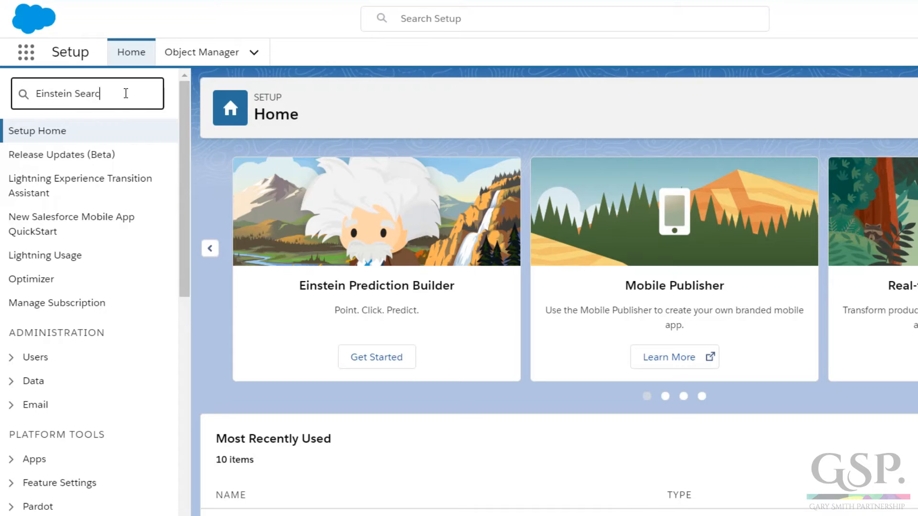
type("Einstein Search")
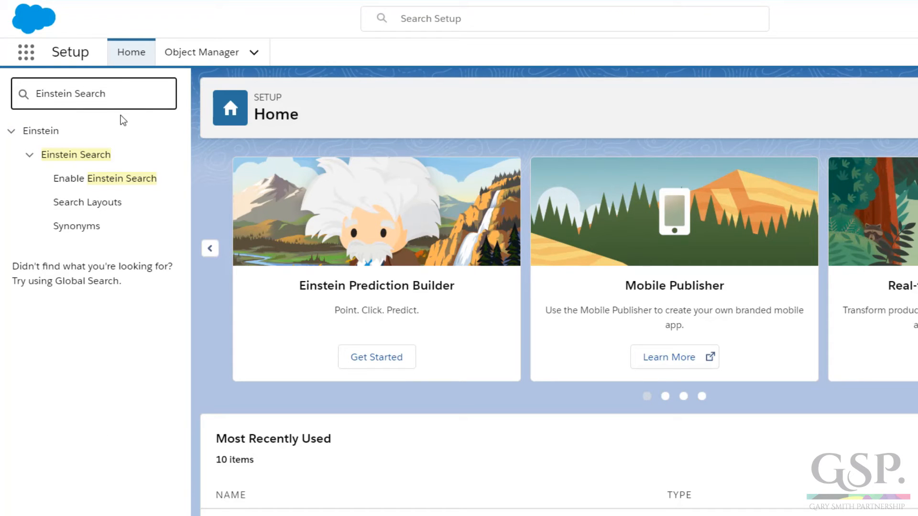
mouse_move(125, 180)
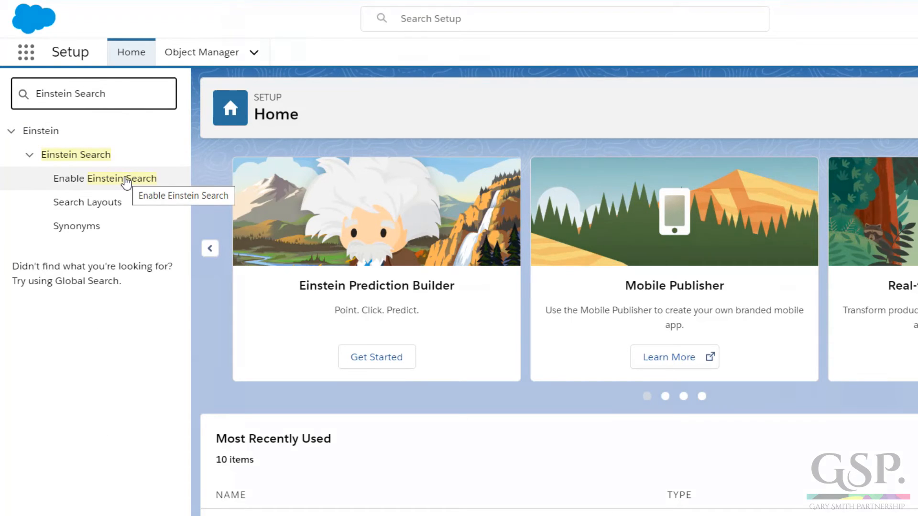
left_click(105, 178)
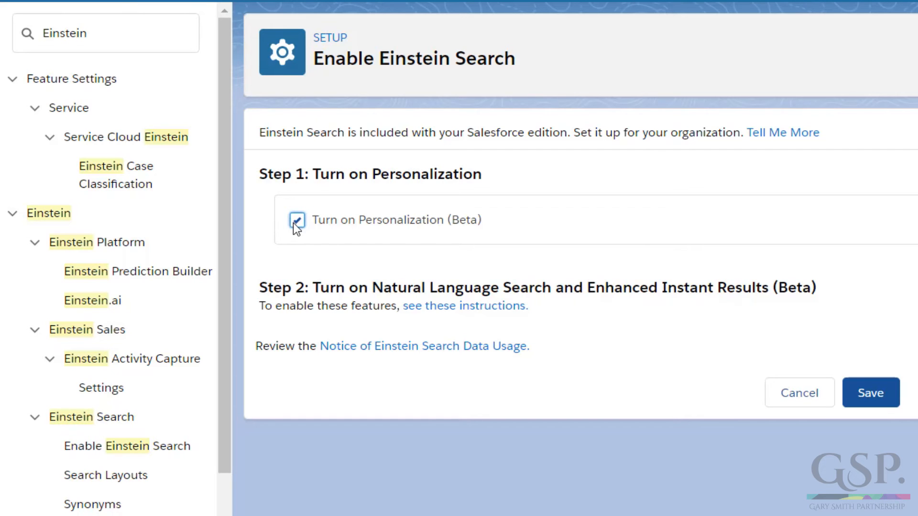
mouse_move(851, 407)
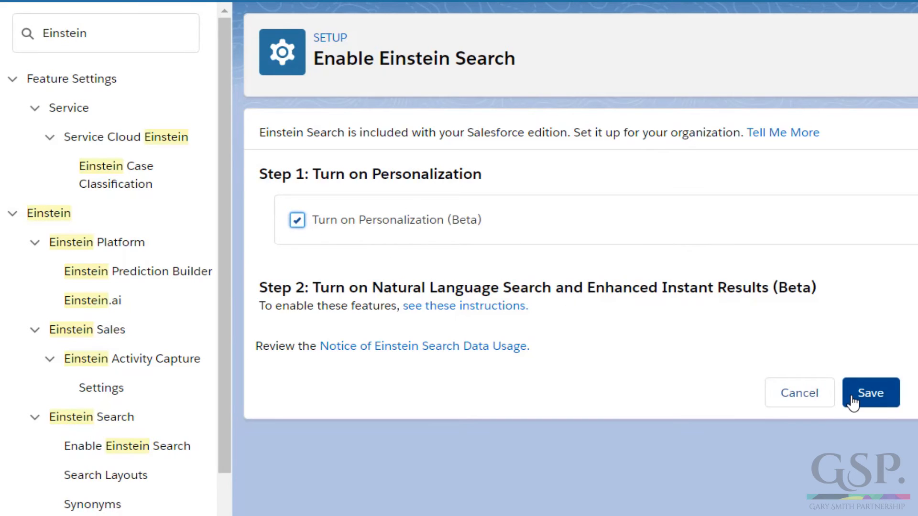
left_click(870, 393)
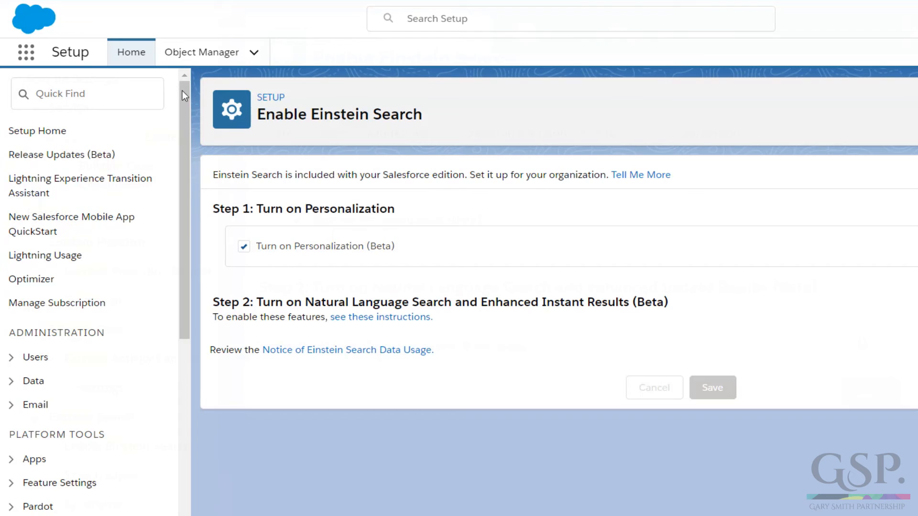
- Create permission set 'Einstein Search' with the Einstein Search license and recommended-results description
type("Permi")
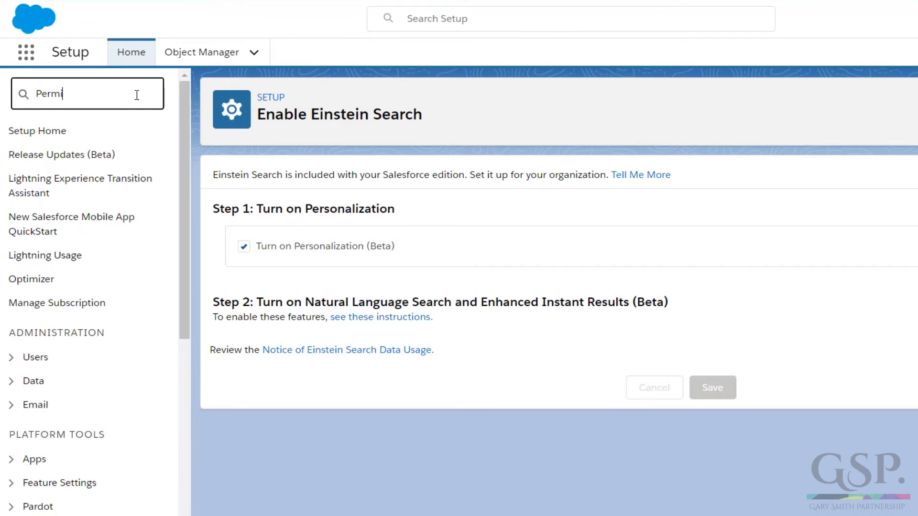
type("Permission Sets")
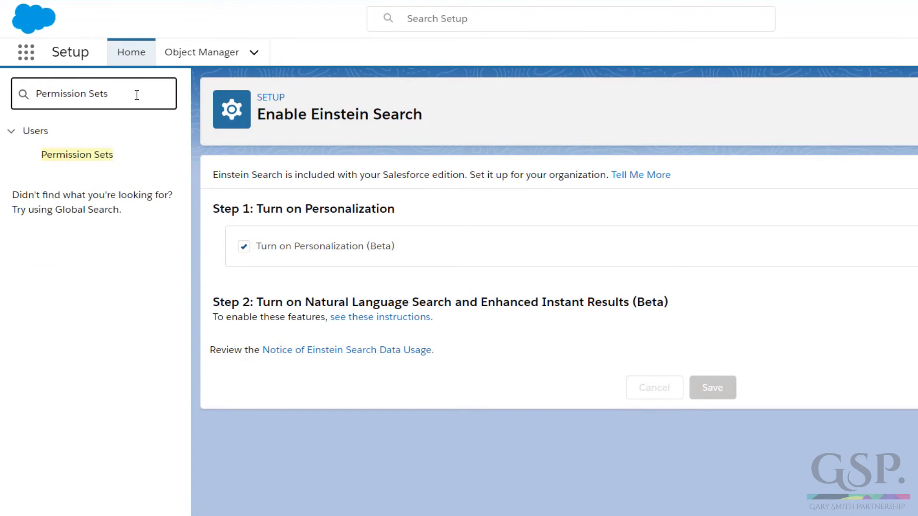
left_click(75, 154)
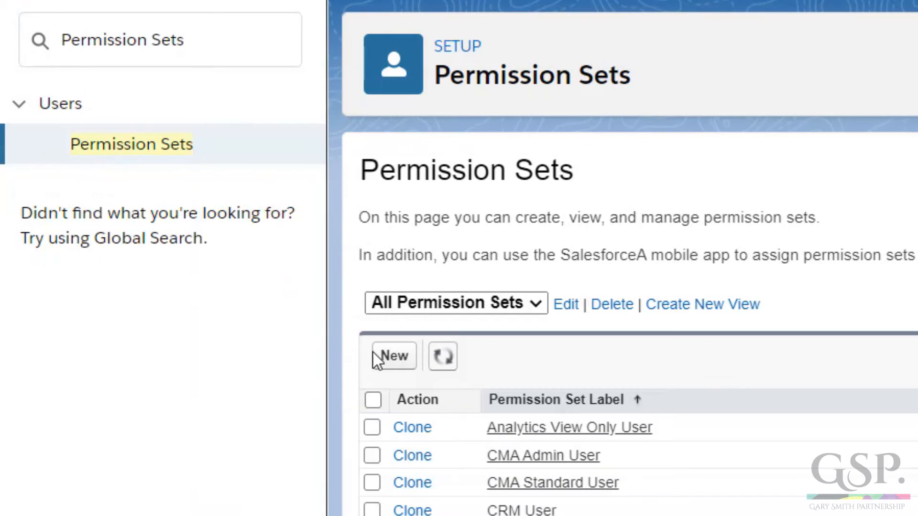
left_click(393, 357)
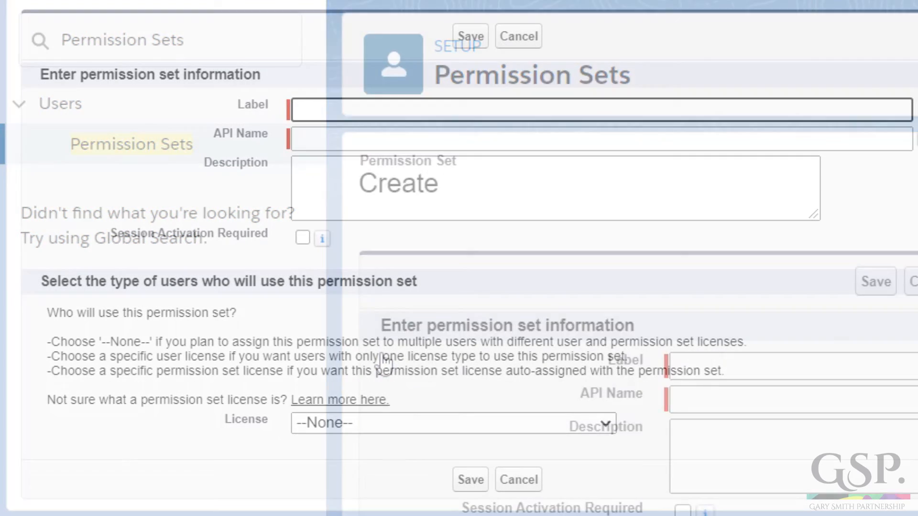
type("Einstein Search")
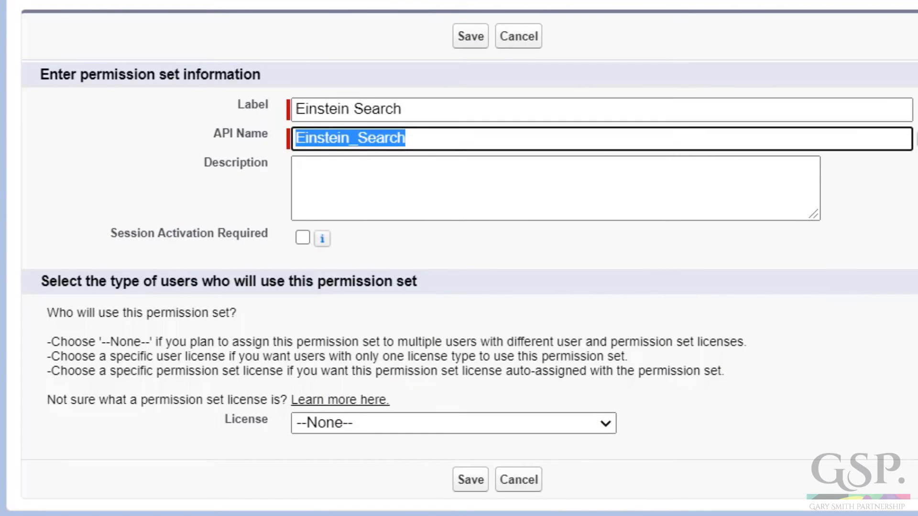
type("Enable Einstein Search and show recommended search results (Beta).")
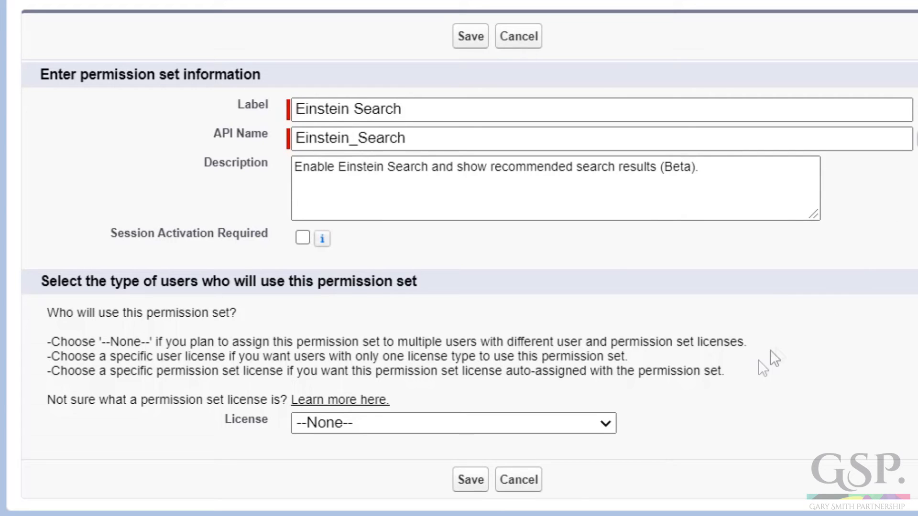
left_click(452, 424)
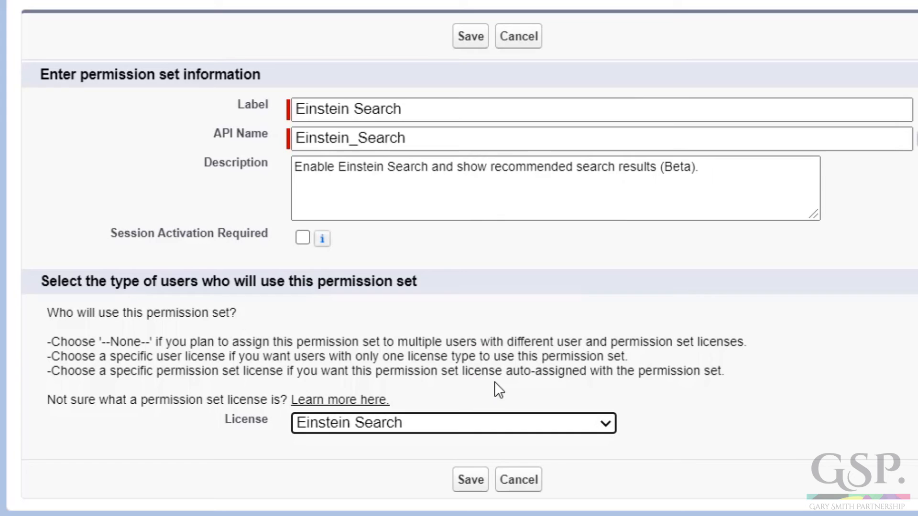
left_click(470, 36)
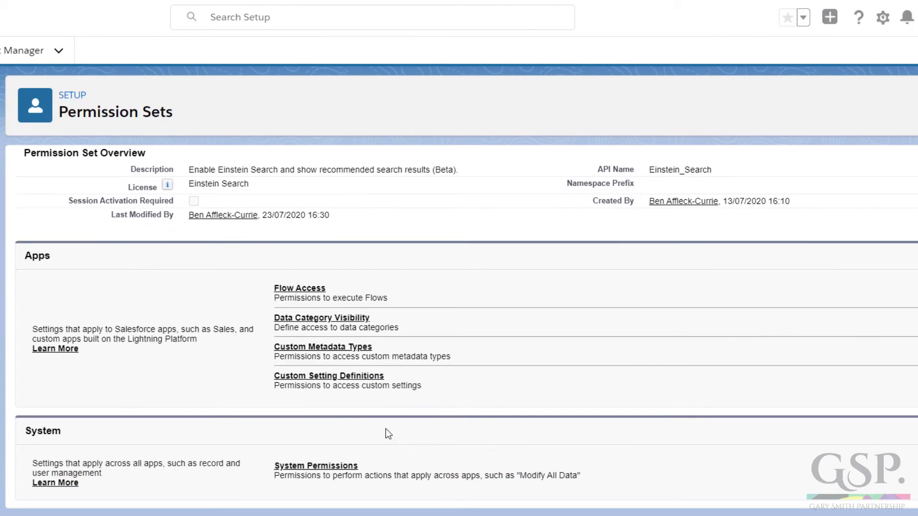
mouse_move(342, 469)
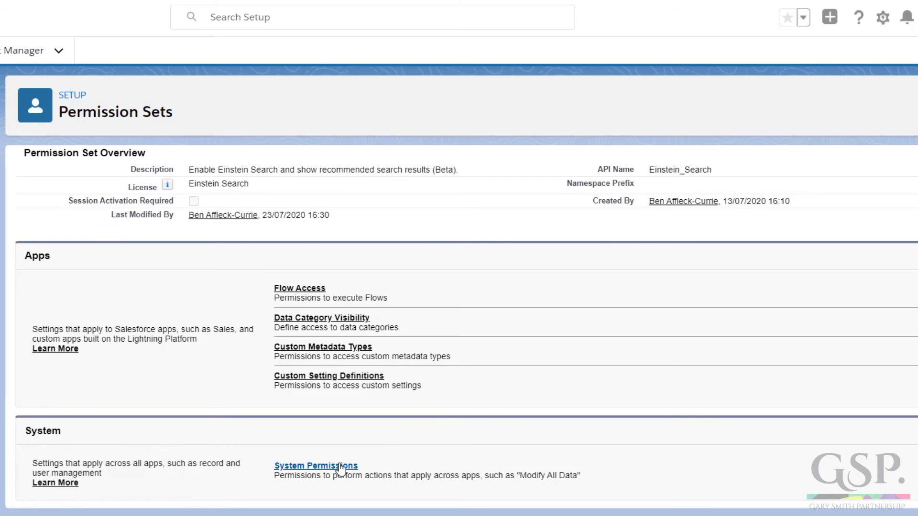
- Enable Einstein Search, Instant Actionable Results and Natural Language Search, confirming the save
left_click(316, 465)
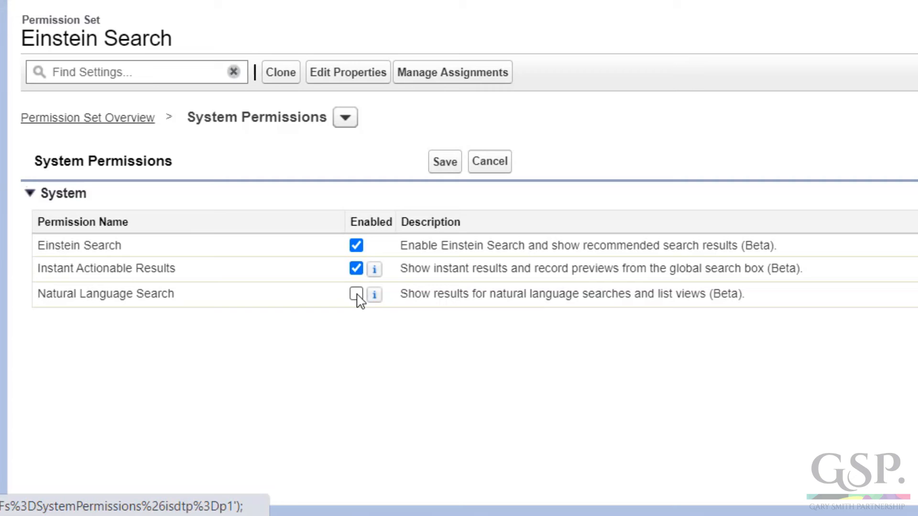
left_click(356, 293)
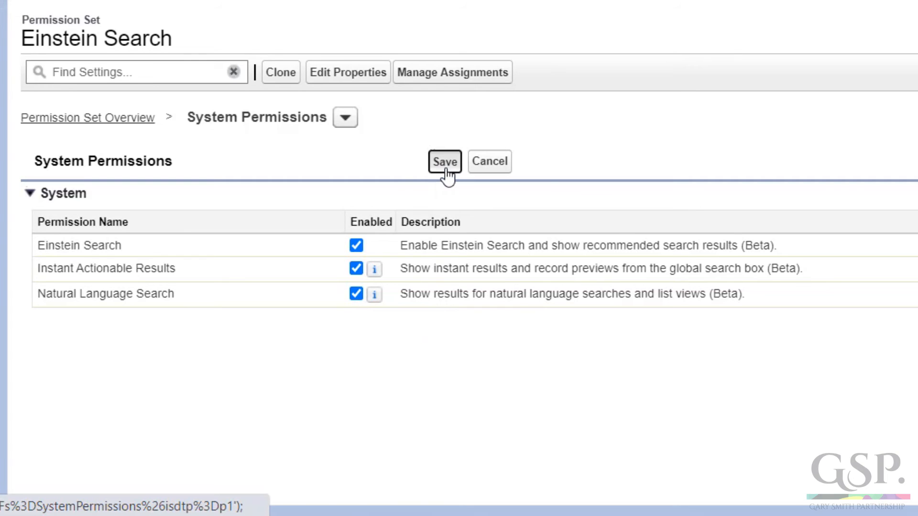
left_click(444, 162)
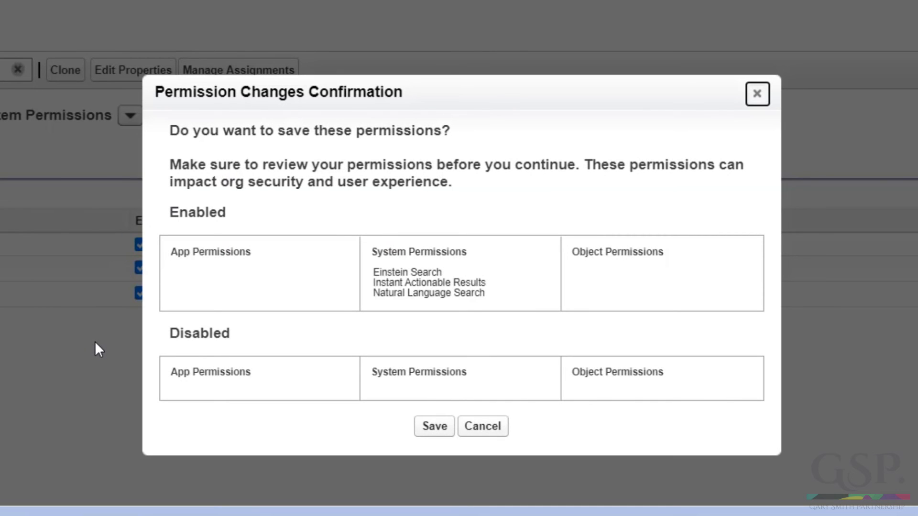
left_click(434, 426)
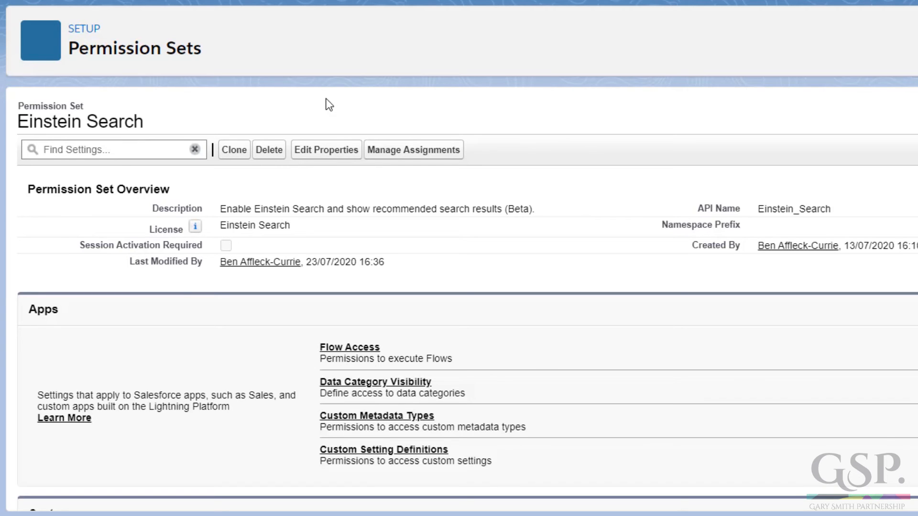
mouse_move(360, 117)
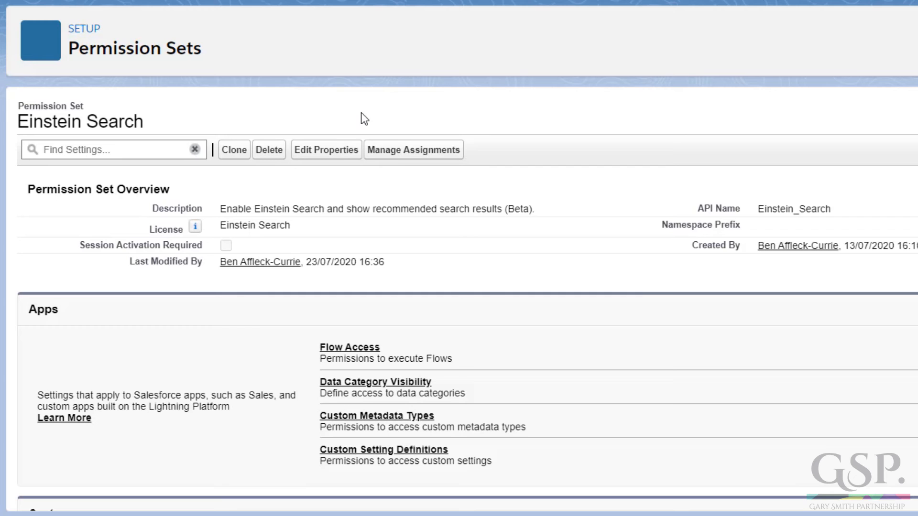
- Open the permission set's assignments and select a user from All Users
left_click(413, 150)
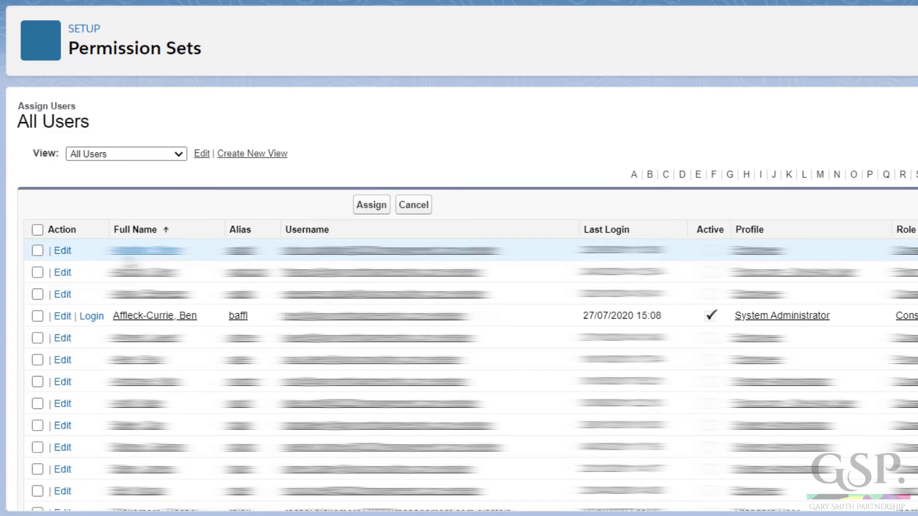
left_click(37, 316)
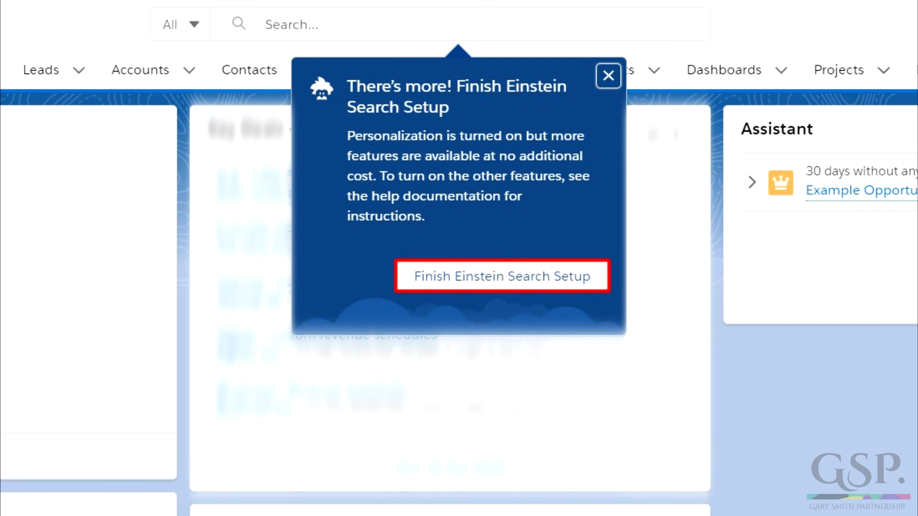
- Choose Finish Einstein Search Setup from the search notice to reach Setup Home
left_click(501, 275)
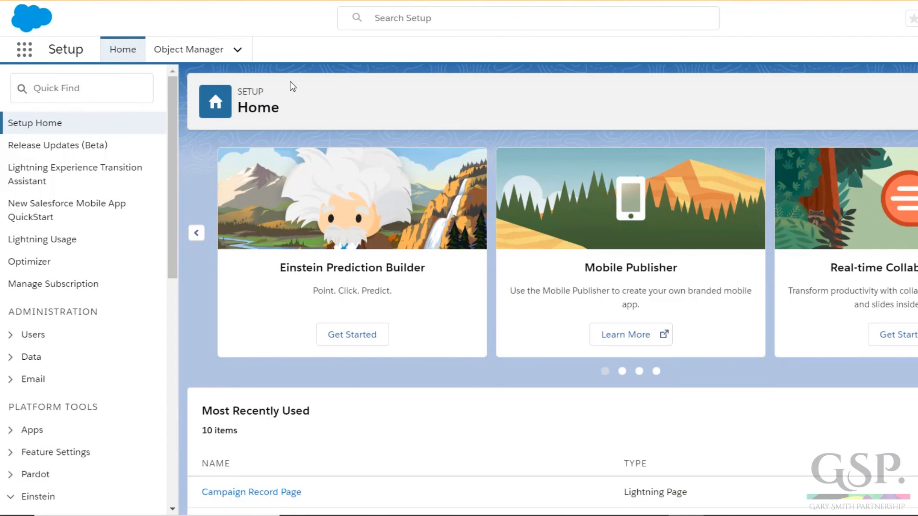